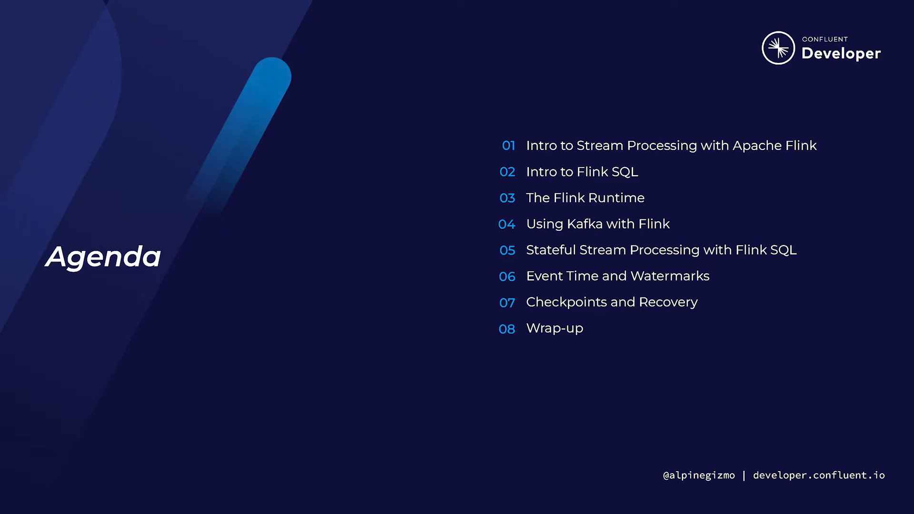
key(Right)
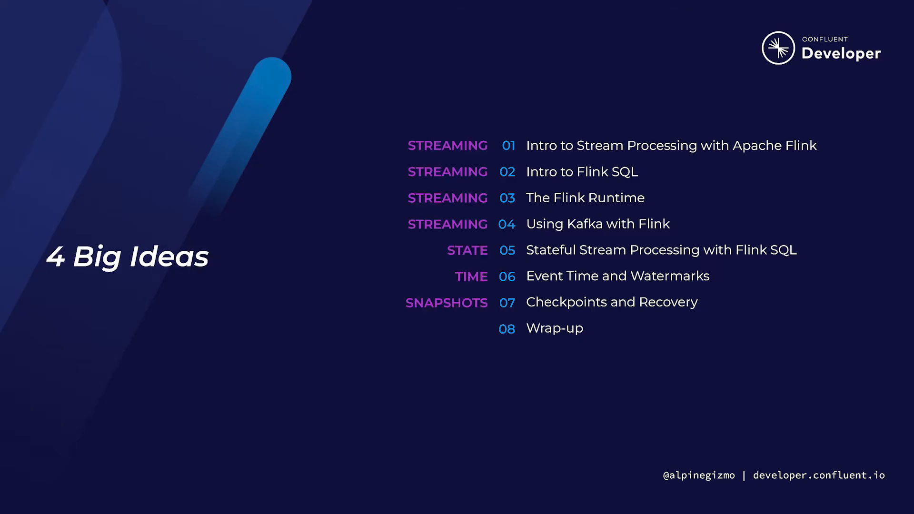